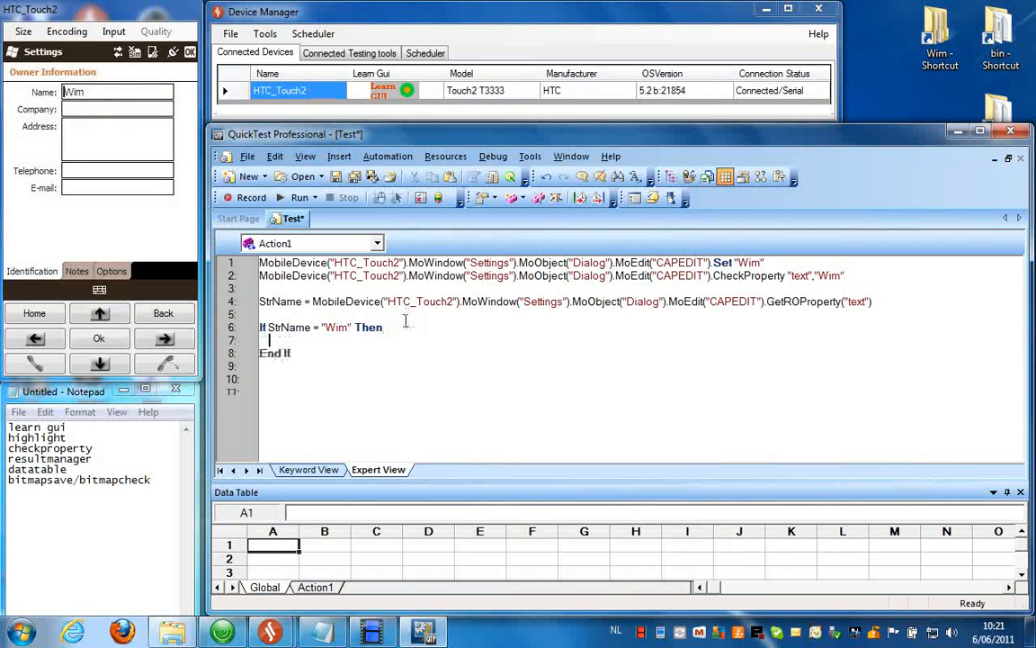
# - Add Reporter.ReportEvent lines: micPass "Verify EditField" "passed" in If, micFail "Failed" in Else
pyautogui.write('Reporter.ReportEvent micFail, "Verify EditField","Failed')
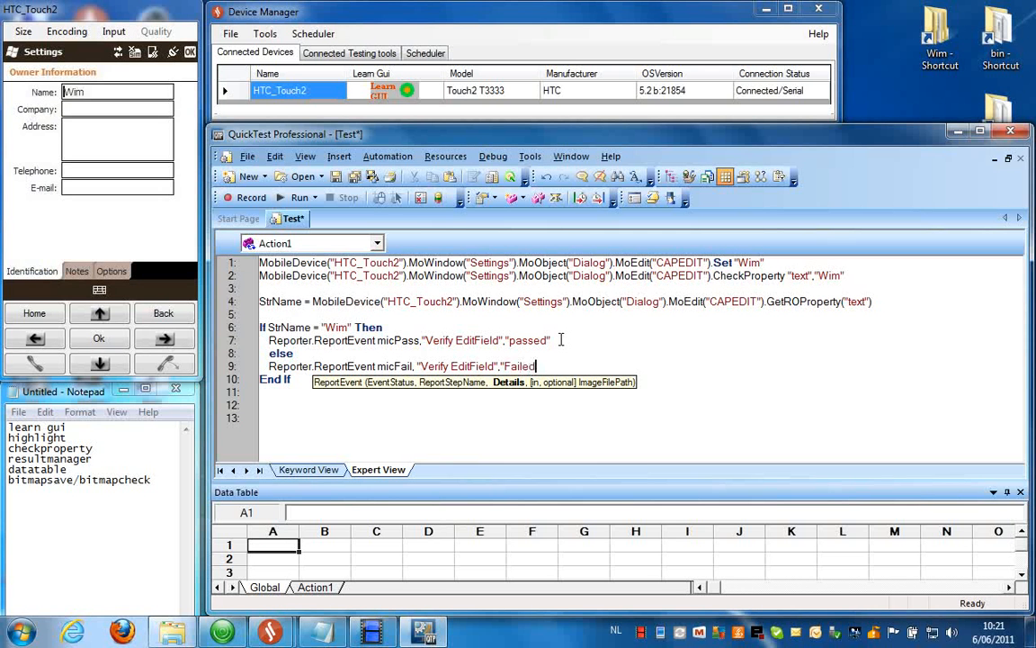
pyautogui.click(296, 197)
pyautogui.write('MobileDevice("HTC_Touch2").MoWindow("Settings").MoObject("Dialog").MoEdit("CAPEDIT").QTPBitmapSave "D:\\WimEditfield.png')
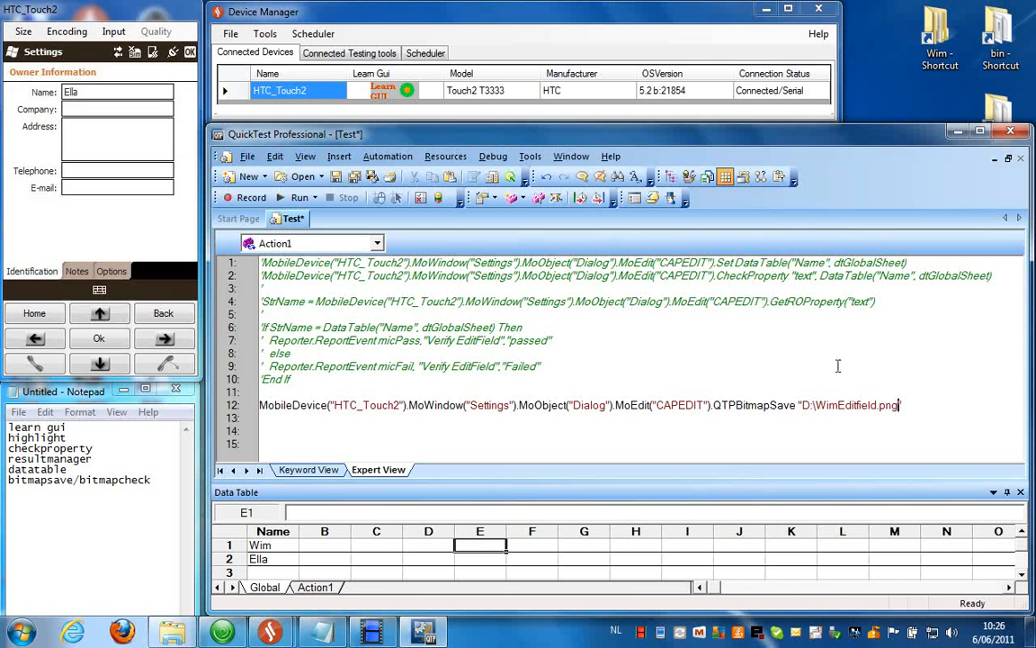
# - Type a Print line checking the HTC_Touch2 CAPEDIT field against D:\Wim\Editfield.png
pyautogui.write('Print MobileDevice("HTC_Touch2").MoWindow("Settings").MoObject("Dialog").MoEdit("CAPEDIT").QTPBitmapCheck( "D:\\Wim\\Editfield.png")')
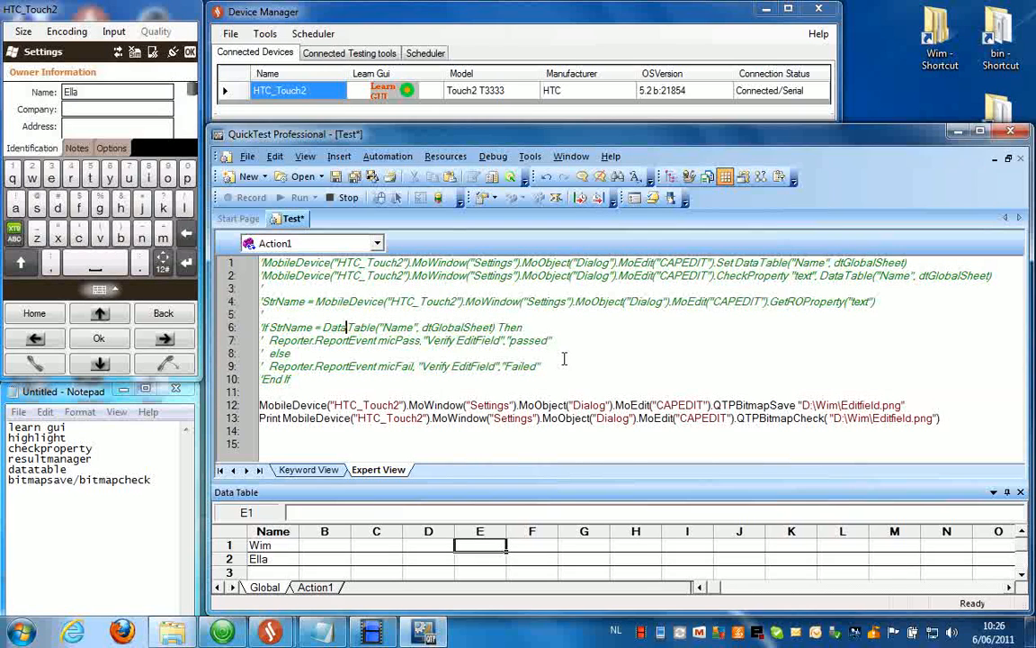